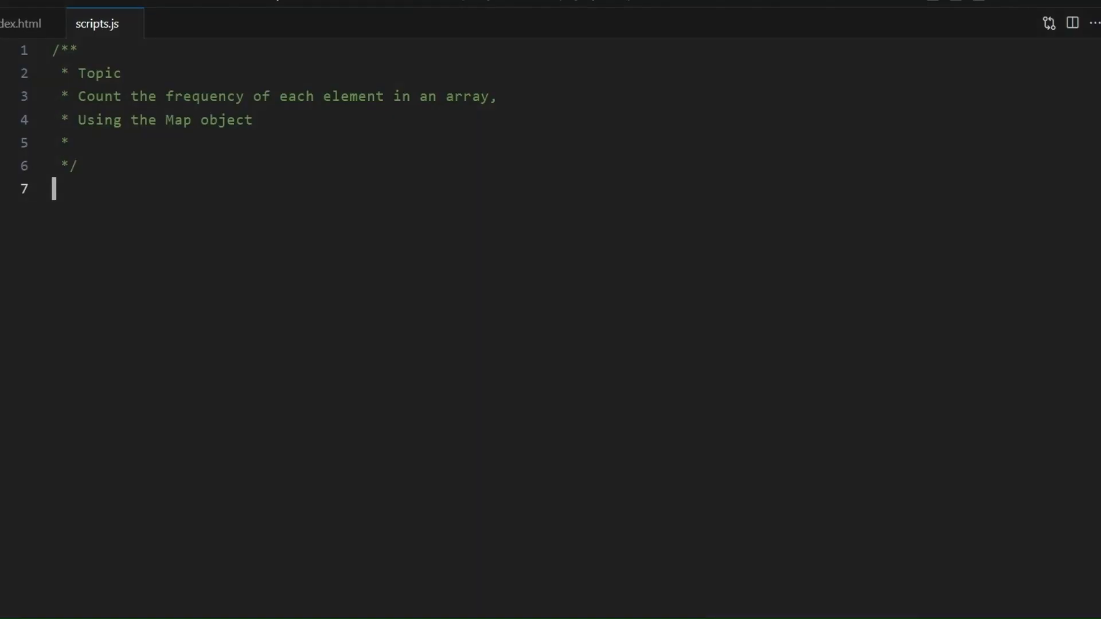
Type the '// #1 Create an array of numbers' comment at the top of scripts.js
text(// Create an array of numbers)
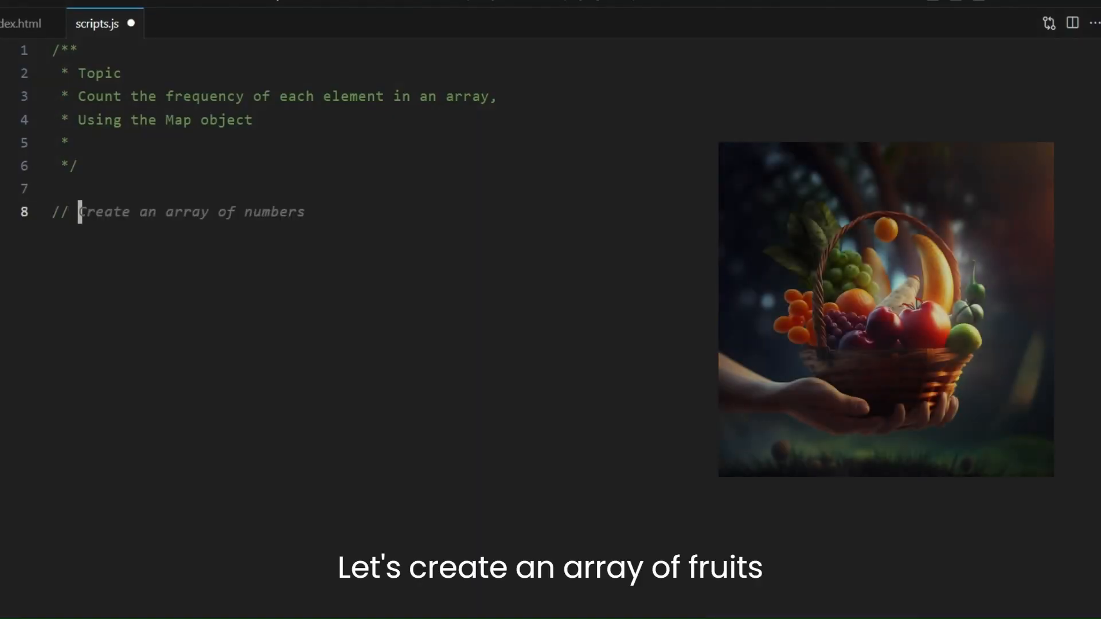
text(#1)
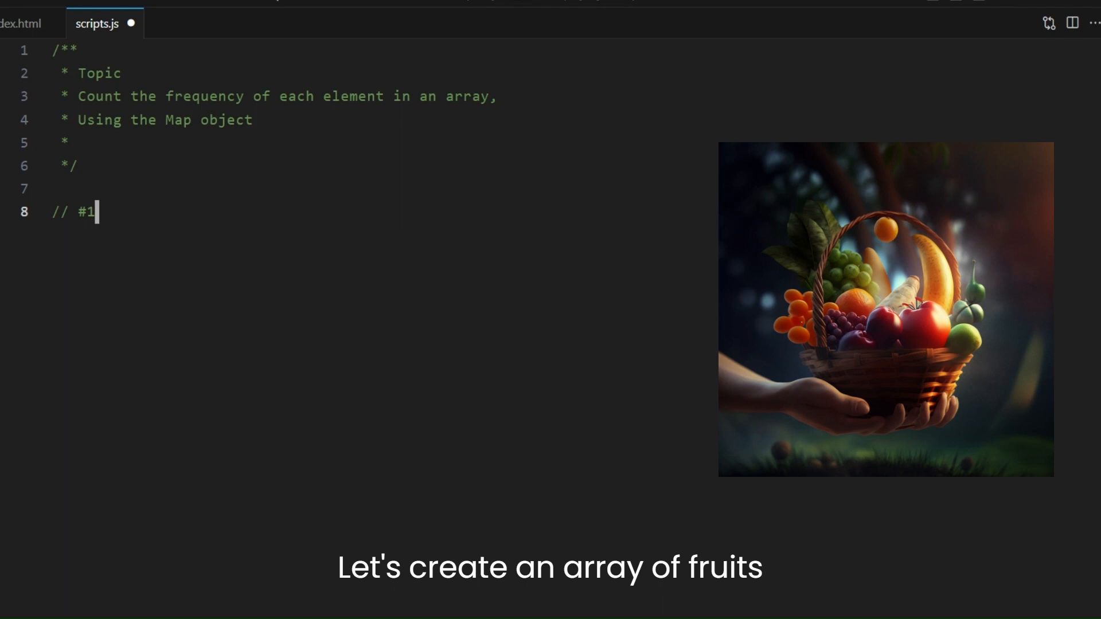
text(Creat)
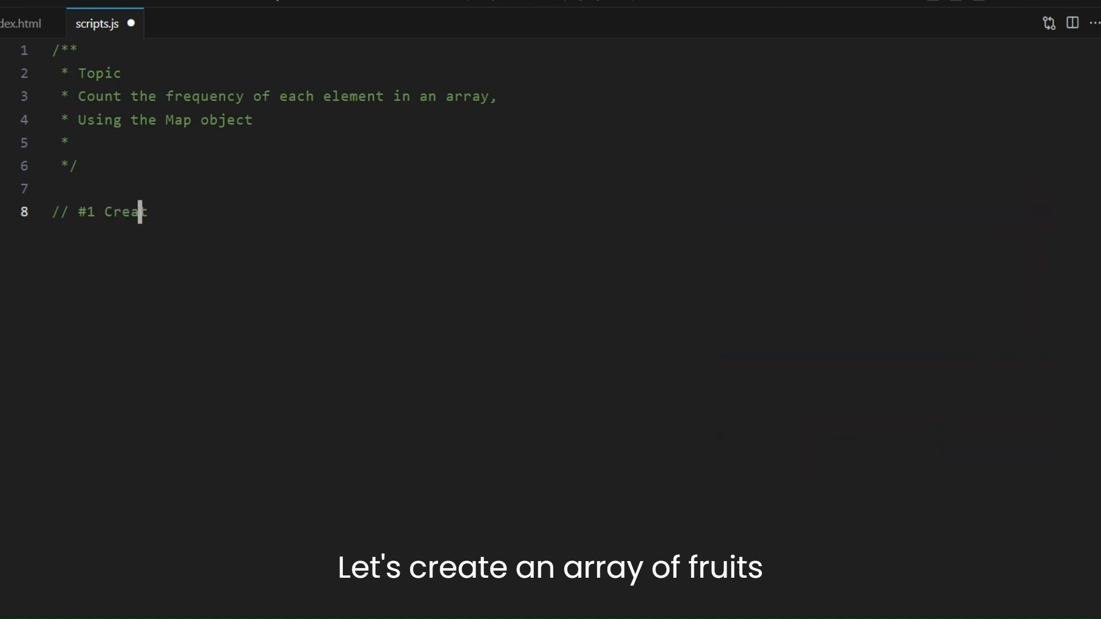
text(te an array of numbers)
text(// #2 Create a)
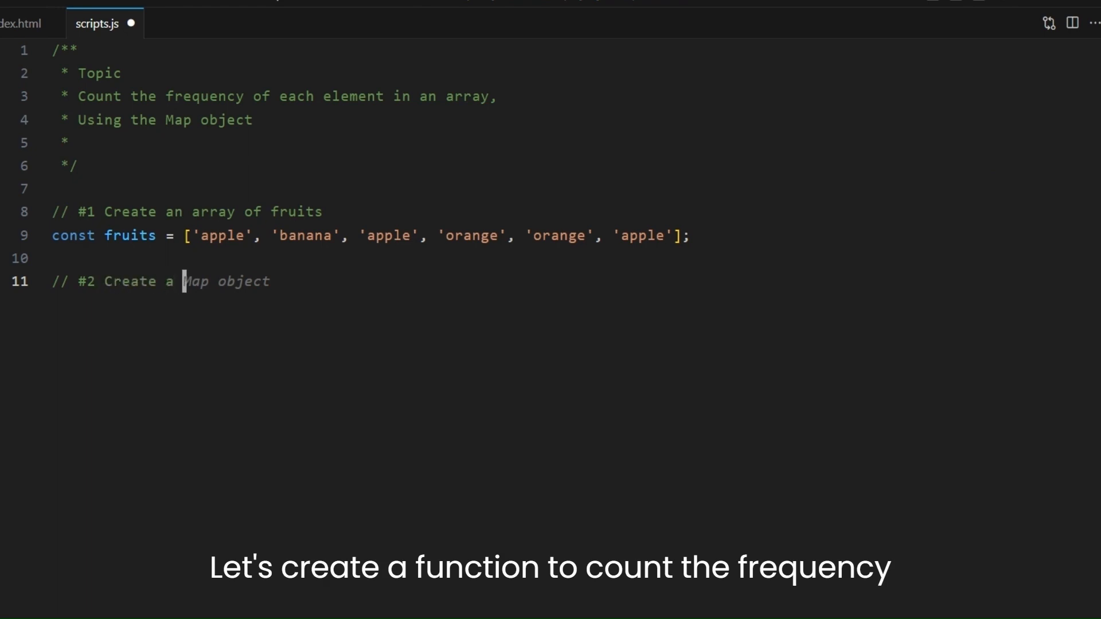
Add the frequency-count comment, begin countFrequency, and accept the 'Create a new Map object' comment
text(function to count the frequency of each element in an array)
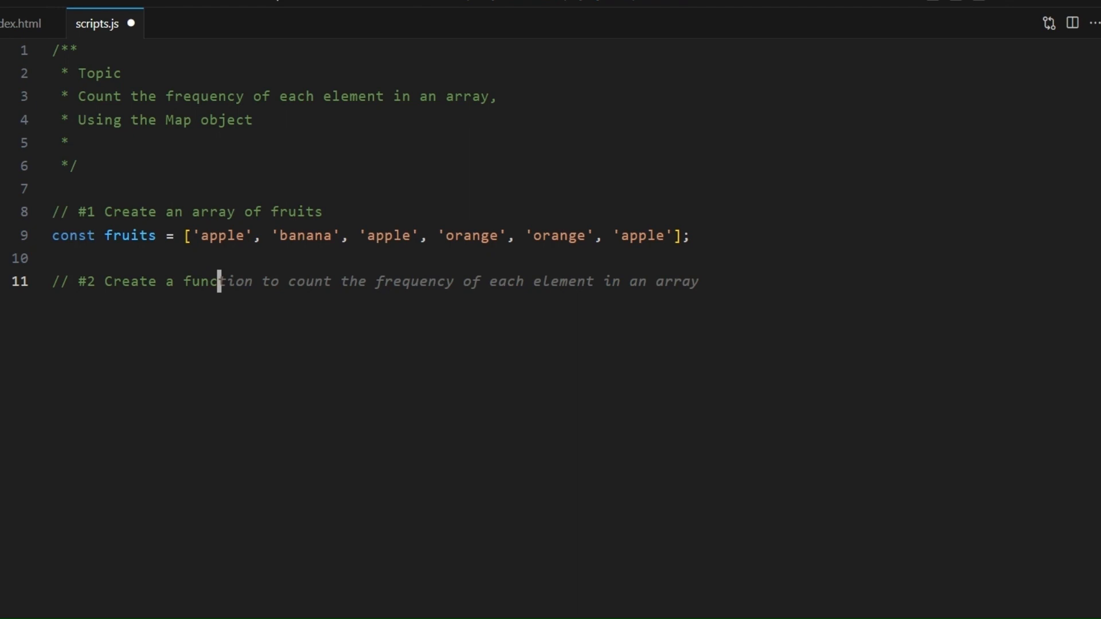
text(function countFrequency(arr) {)
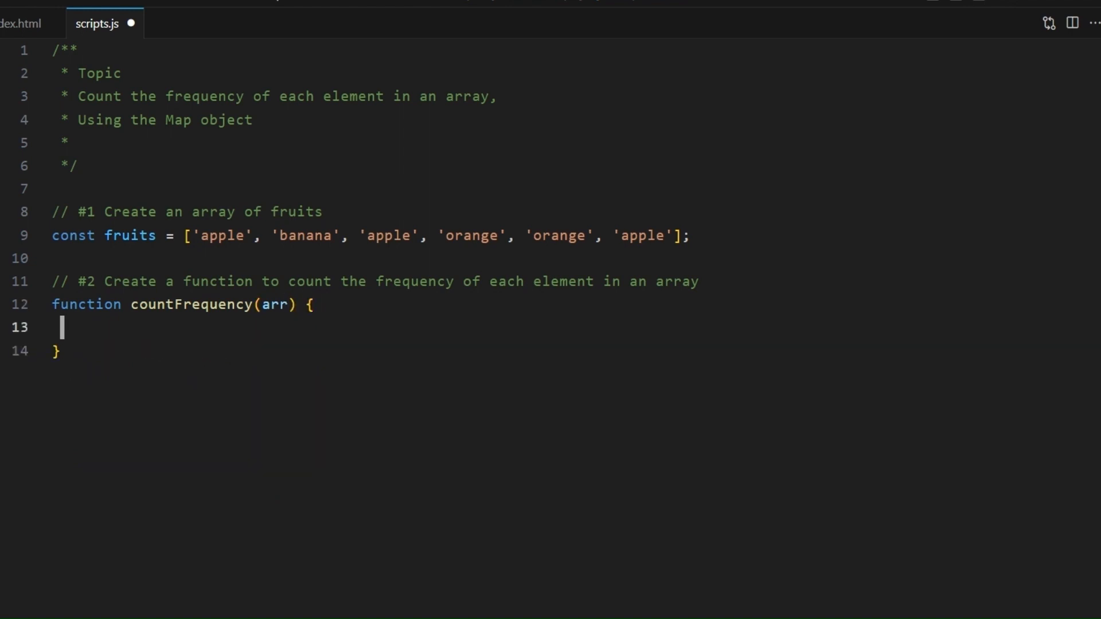
text(// #2)
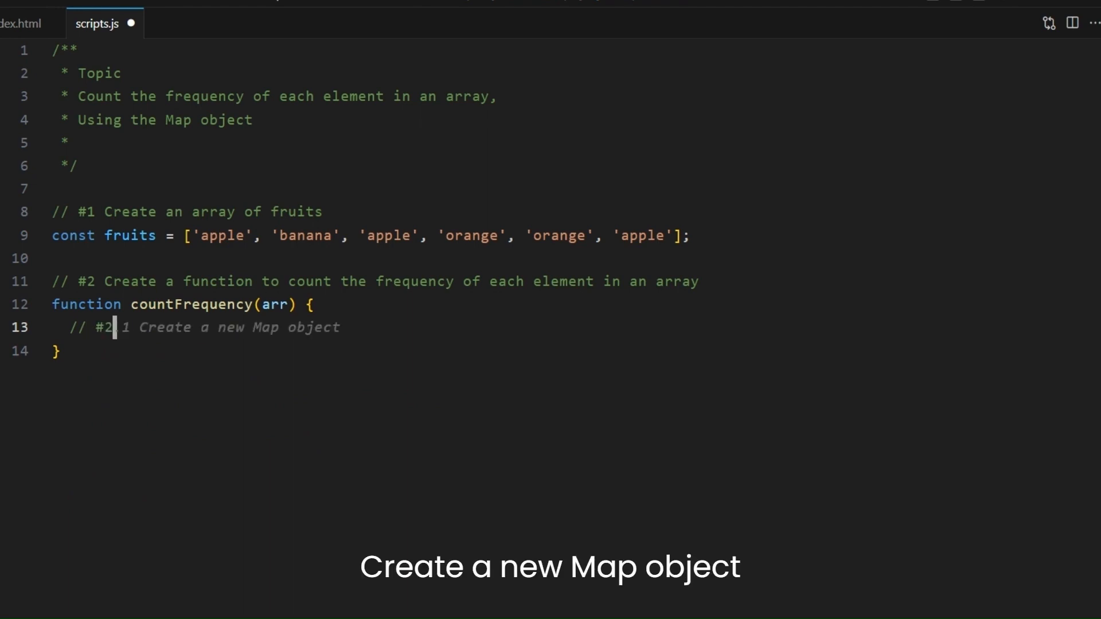
key(enter)
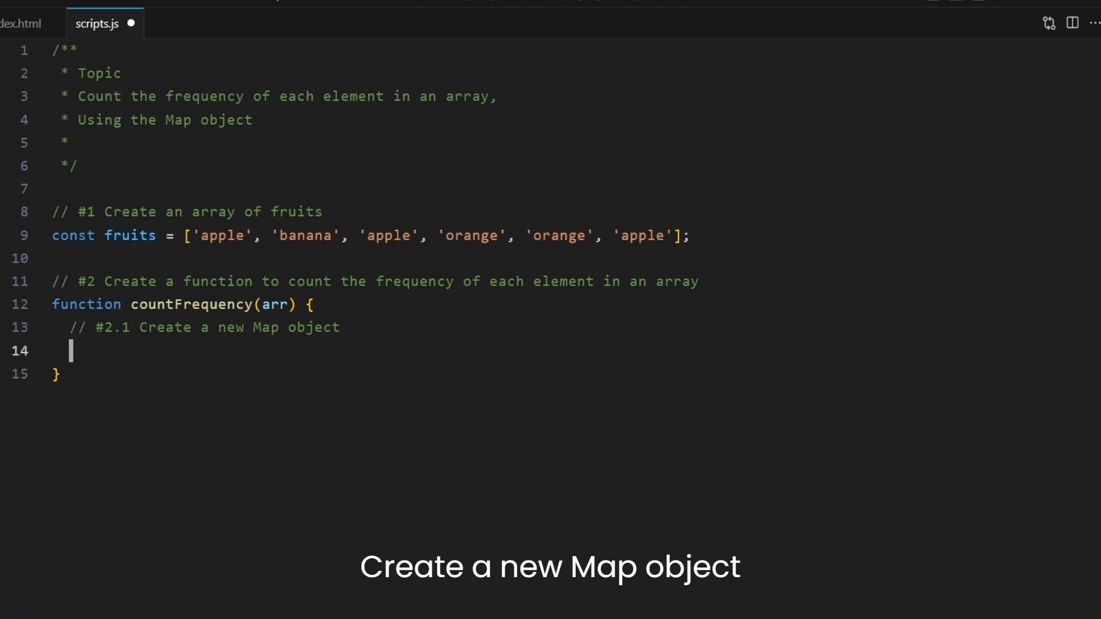
Declare const map = new Map() and add the '#2.2 Loop through the array using forEach' loop
text(const map = new Map();)
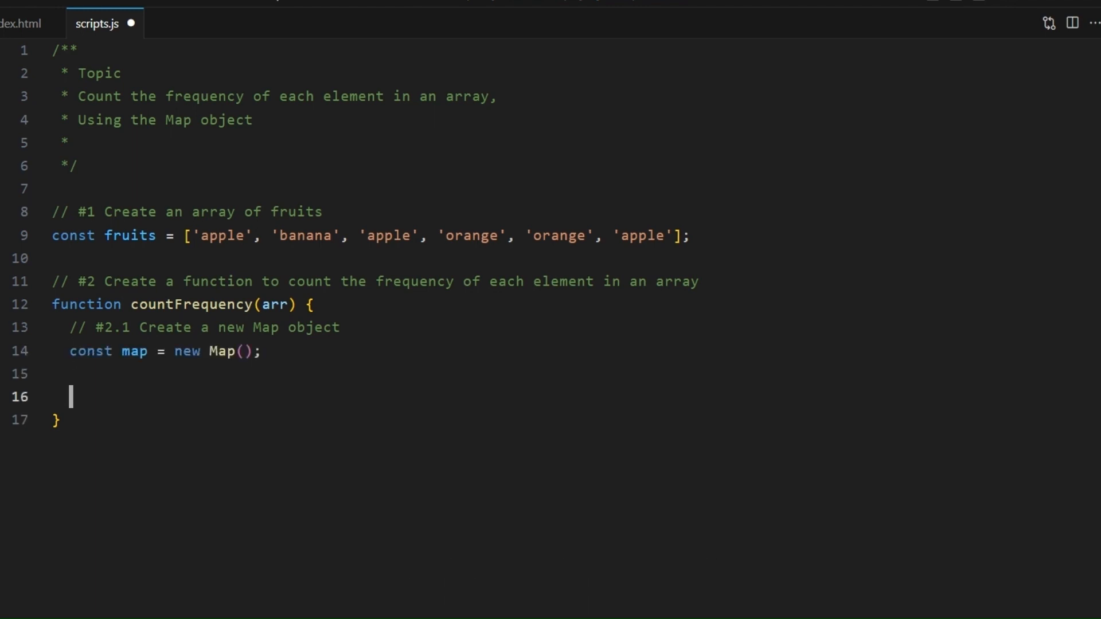
text(// #2.2 Loop through the array)
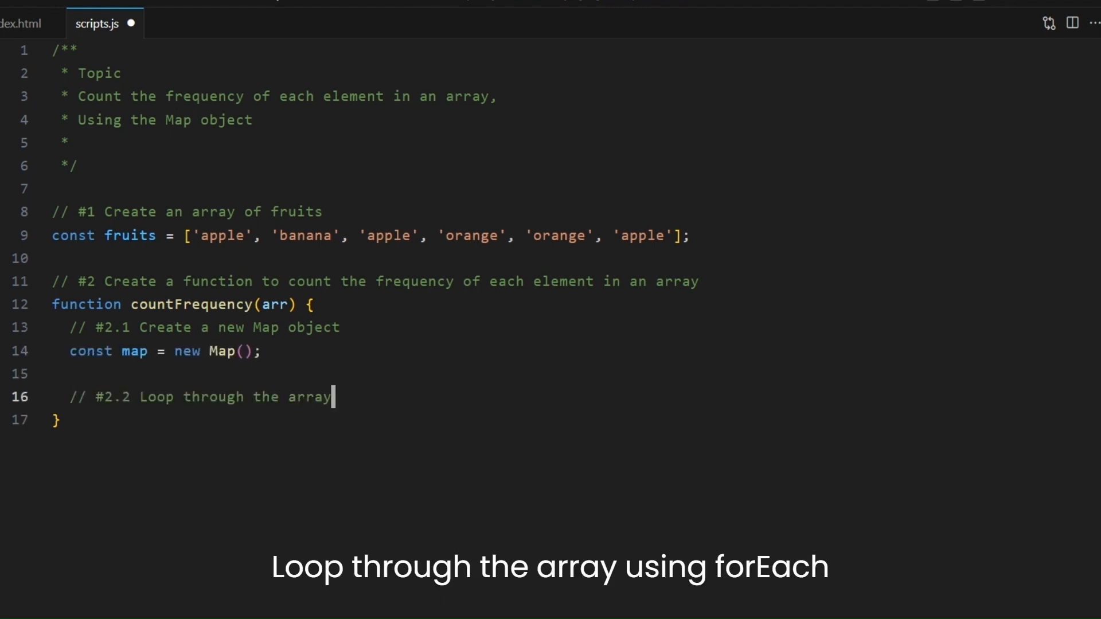
text(using forEach)
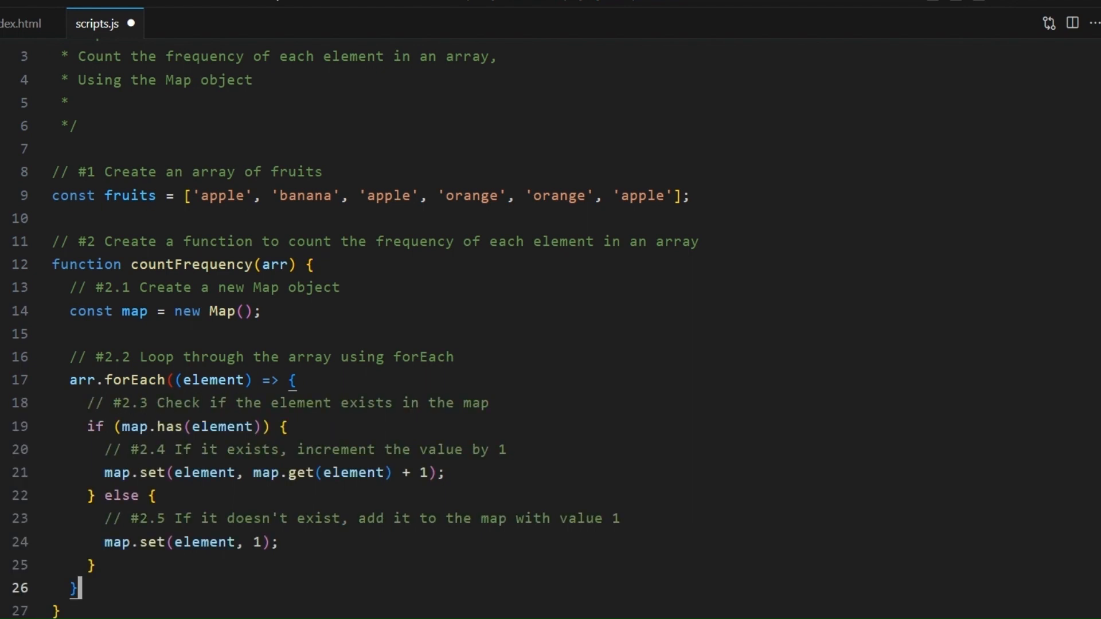
text();)
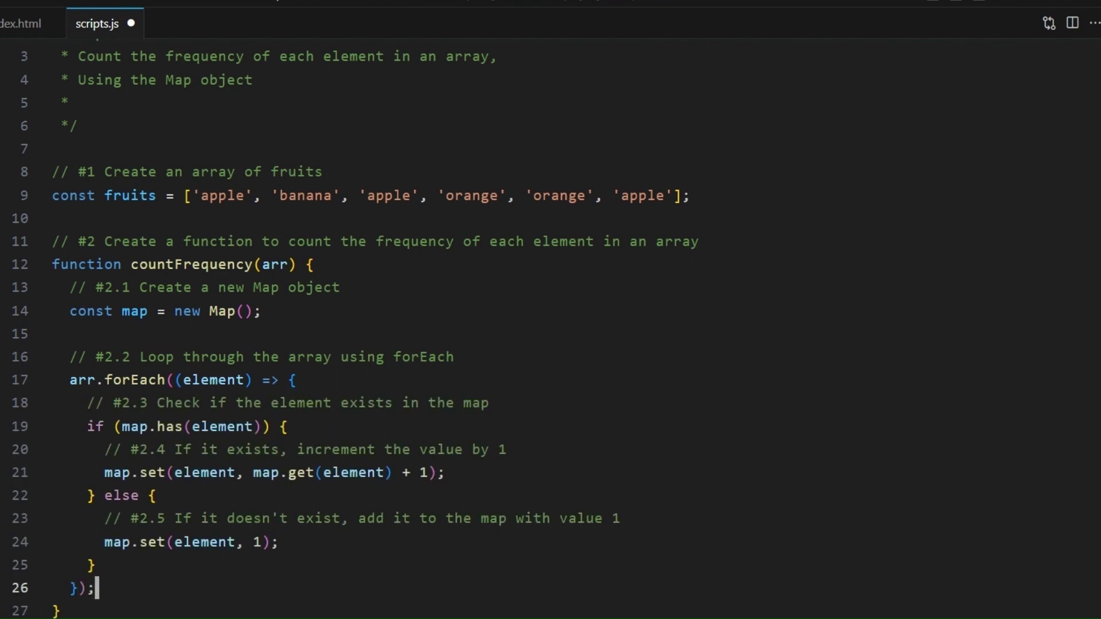
mouse_move(106, 349)
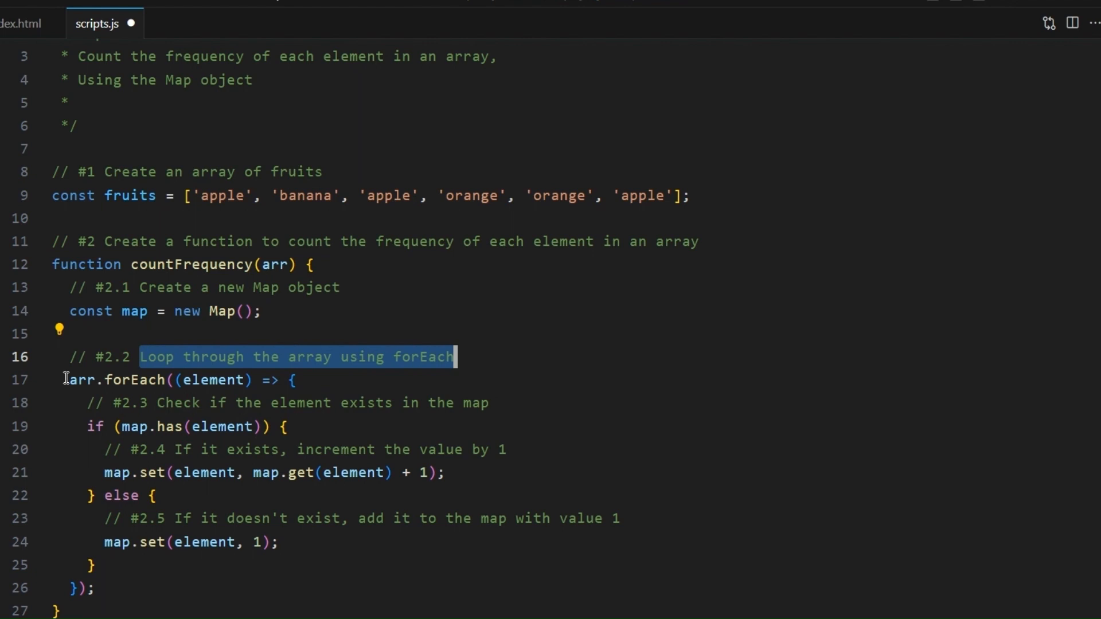
double_click(116, 380)
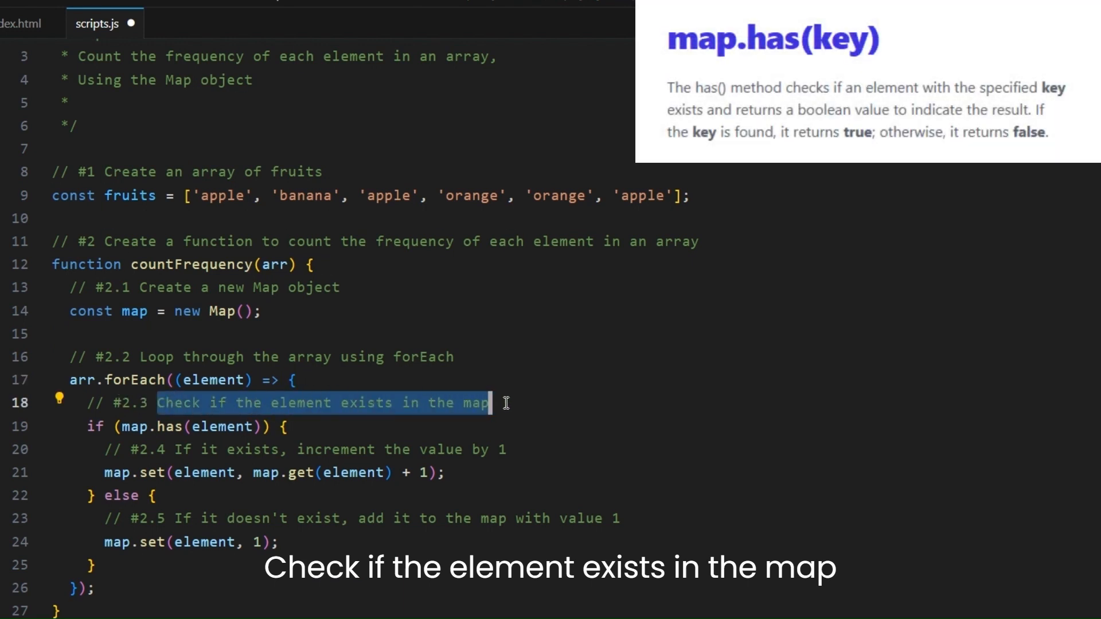
click(169, 426)
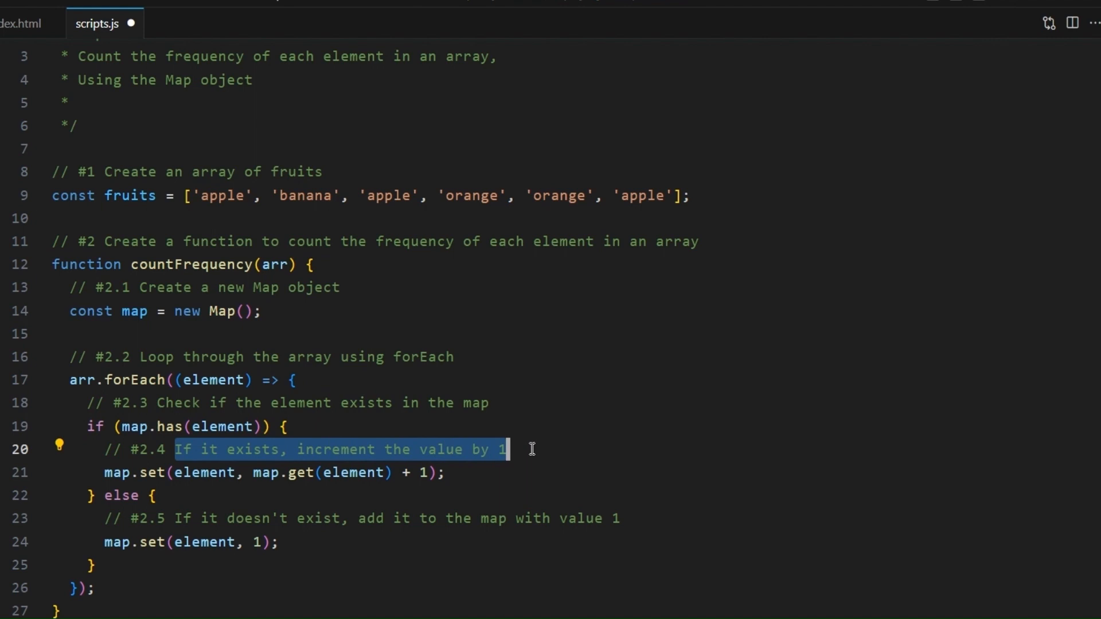
mouse_move(299, 473)
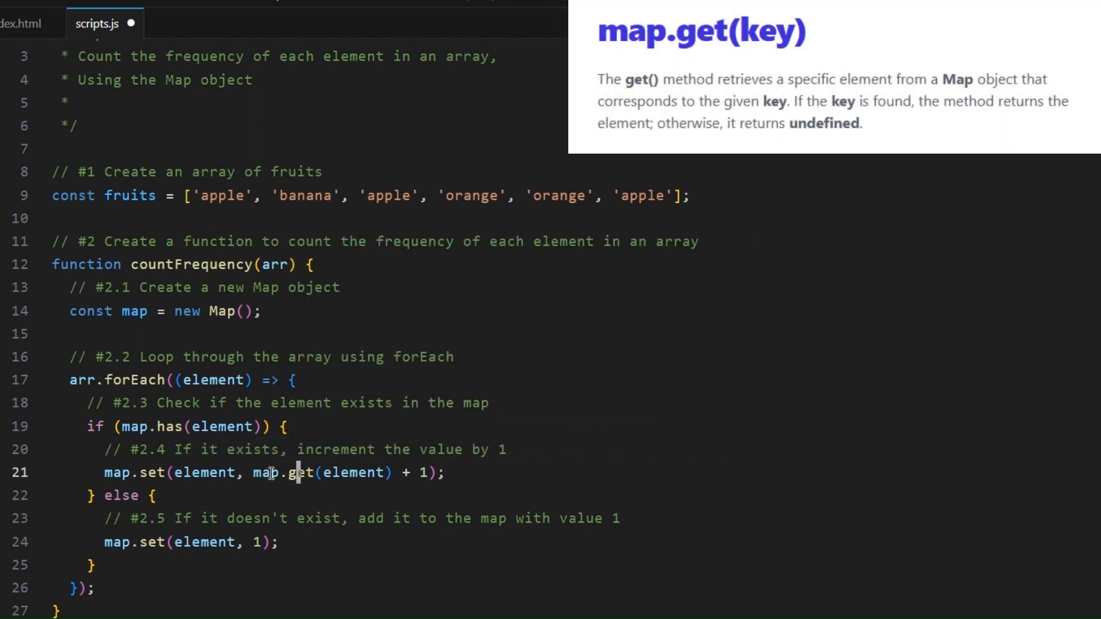
double_click(285, 472)
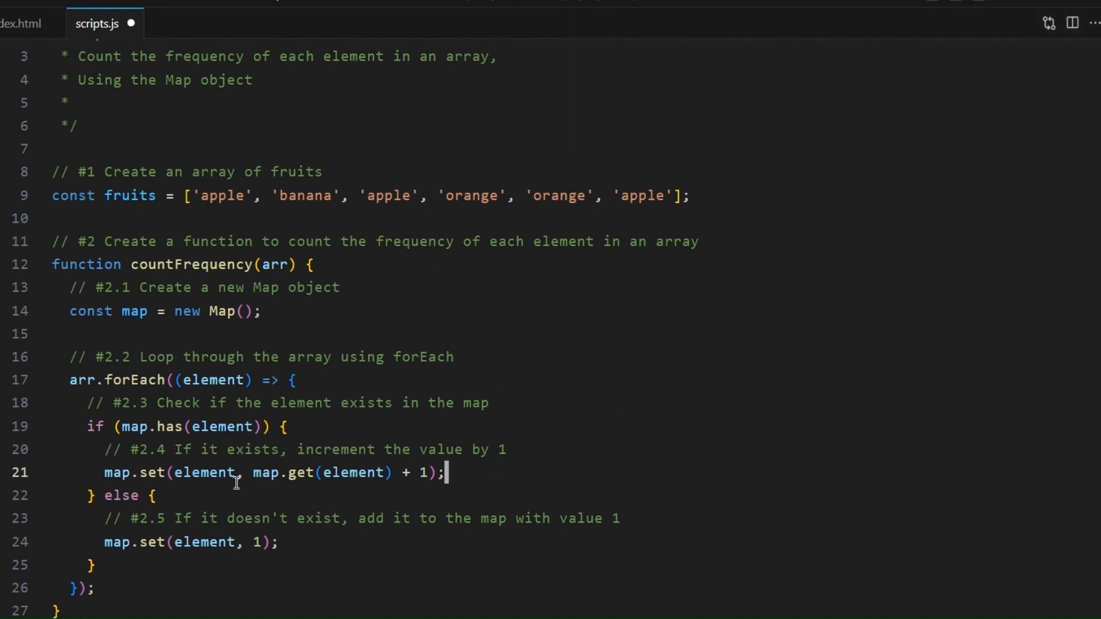
double_click(134, 473)
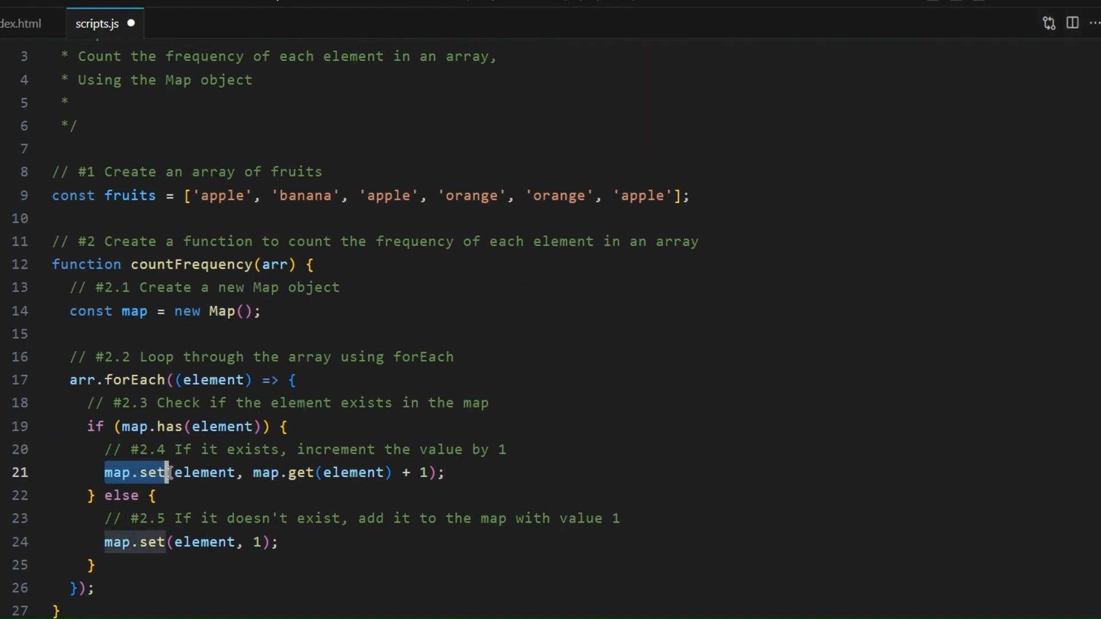
mouse_move(147, 472)
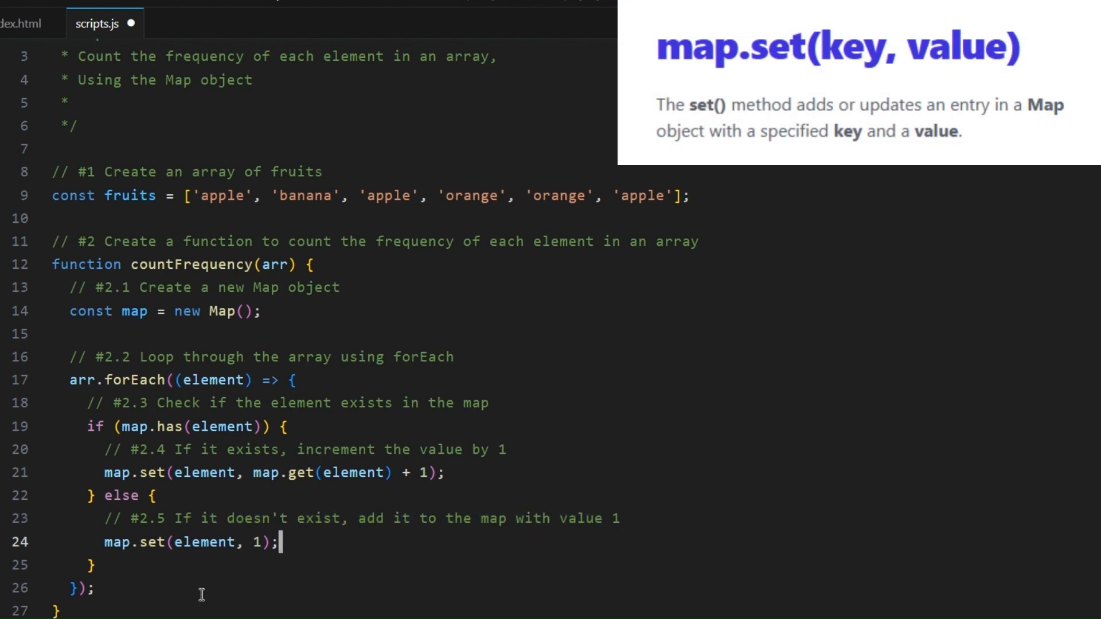
scroll(down, 3)
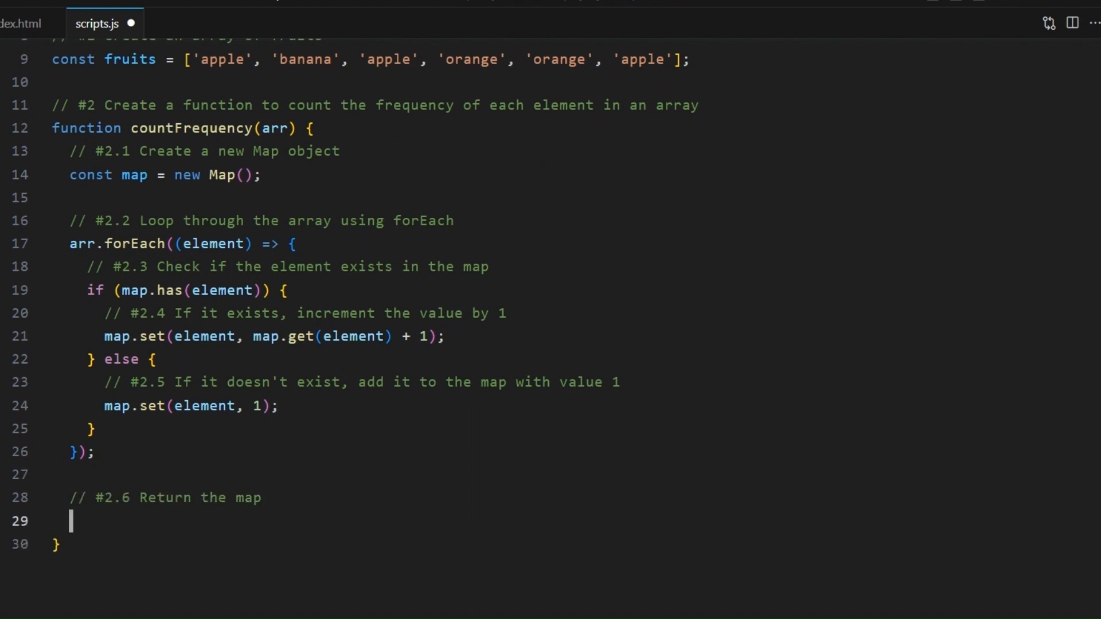
Return map, then add the '#3 Call the function and log the result' comment and console.log(countFrequency(fruits))
text(return map;)
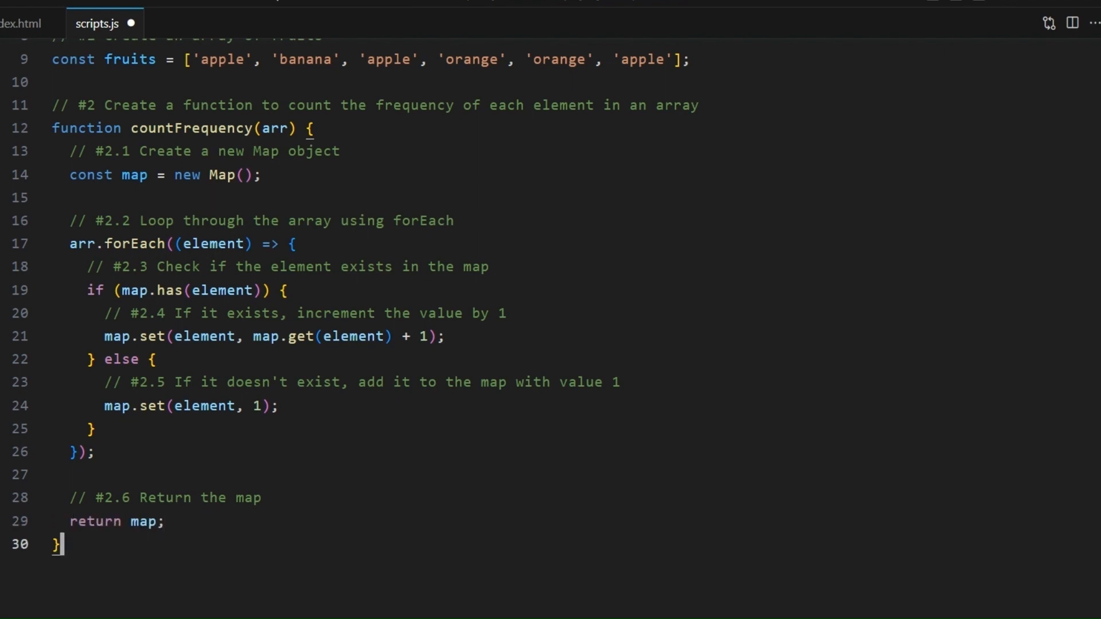
key(Enter)
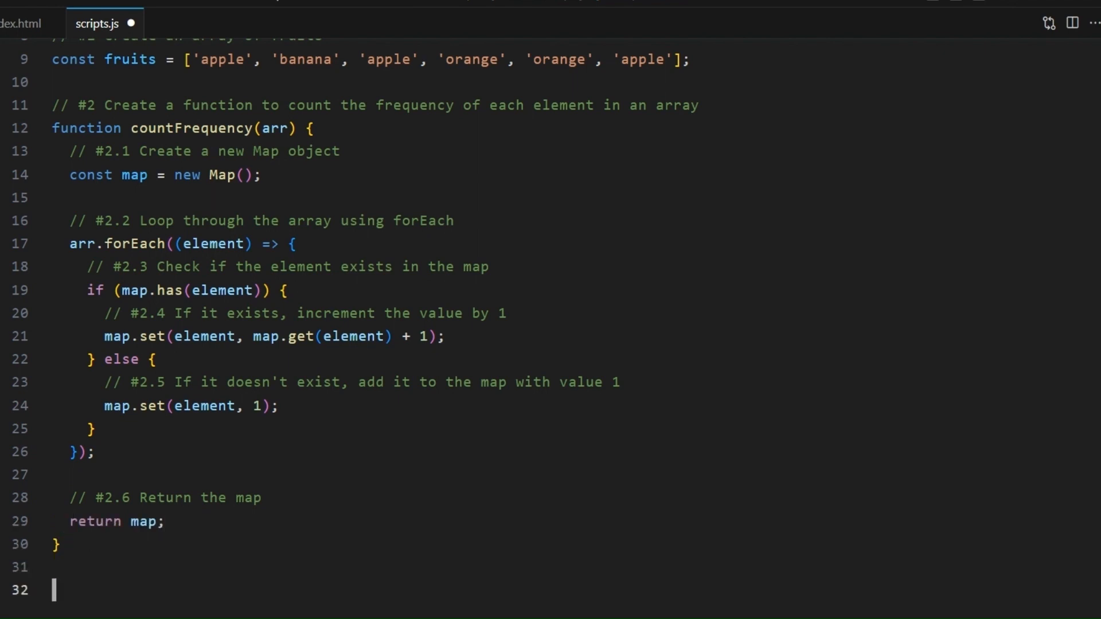
text(// #3 Call the function and log the result)
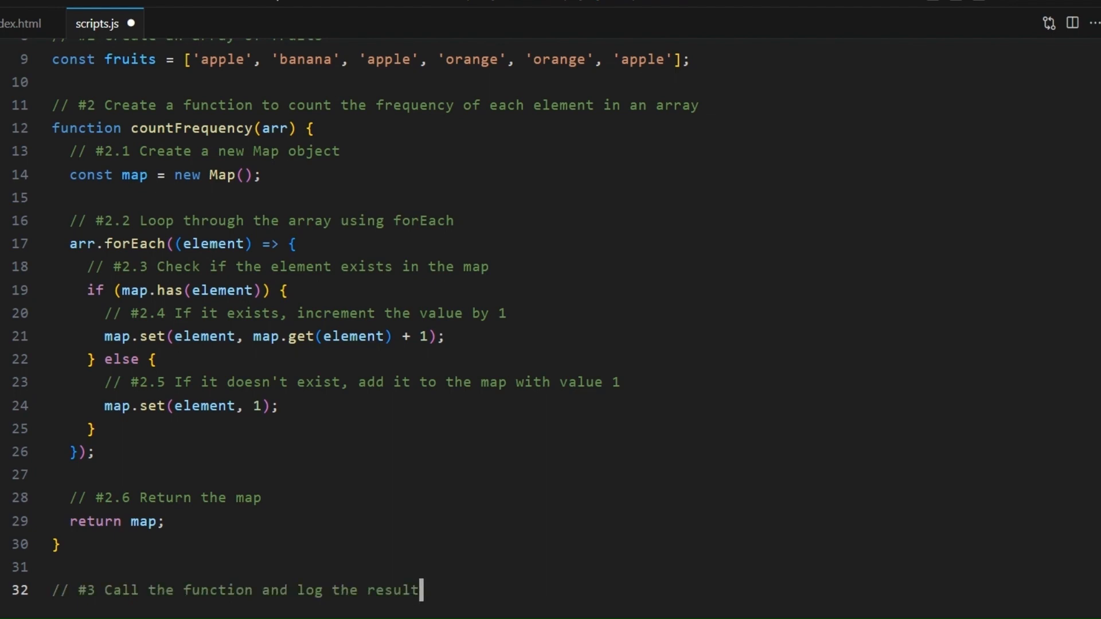
scroll(down, 3)
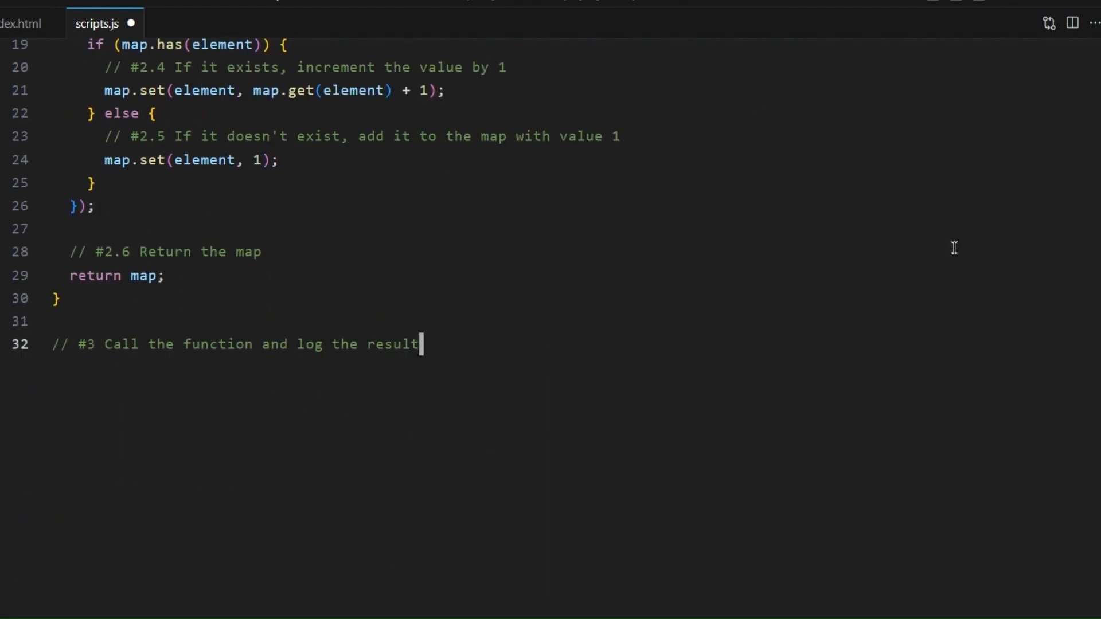
scroll(down, 3)
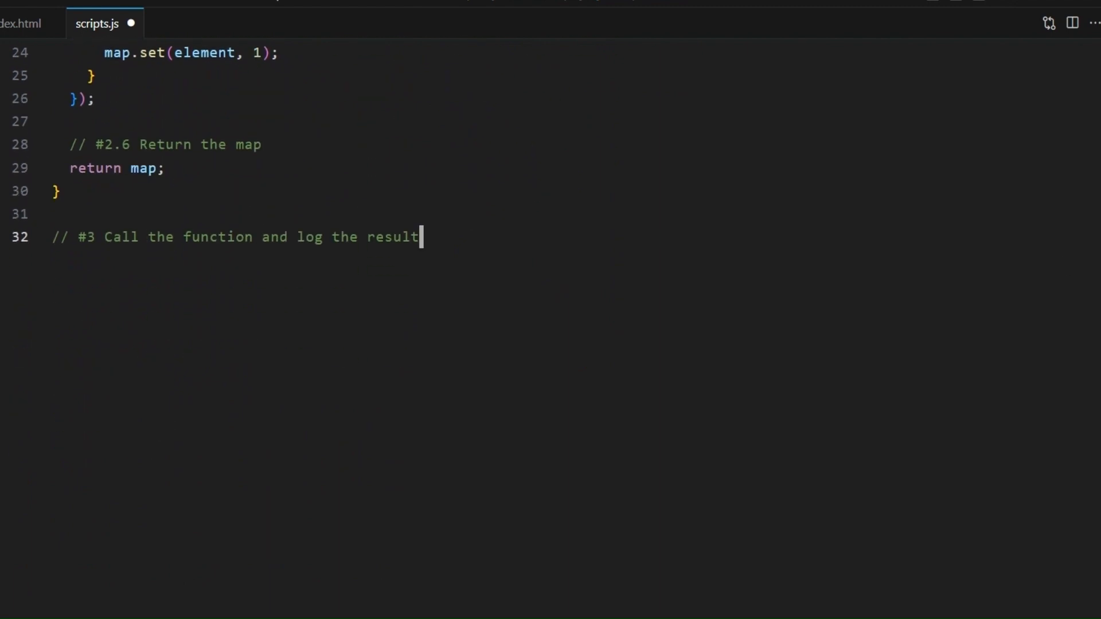
text(console.Log(countFrequency(fruits));)
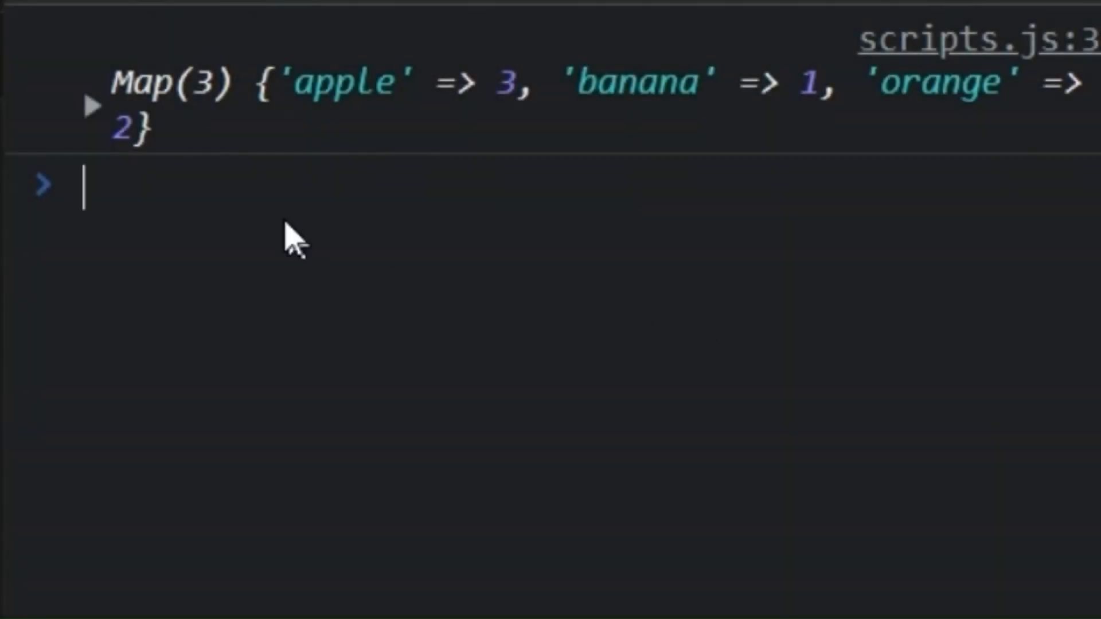
Expand Map(3) in the DevTools console to reveal apple 3, banana 1, orange 2
click(94, 104)
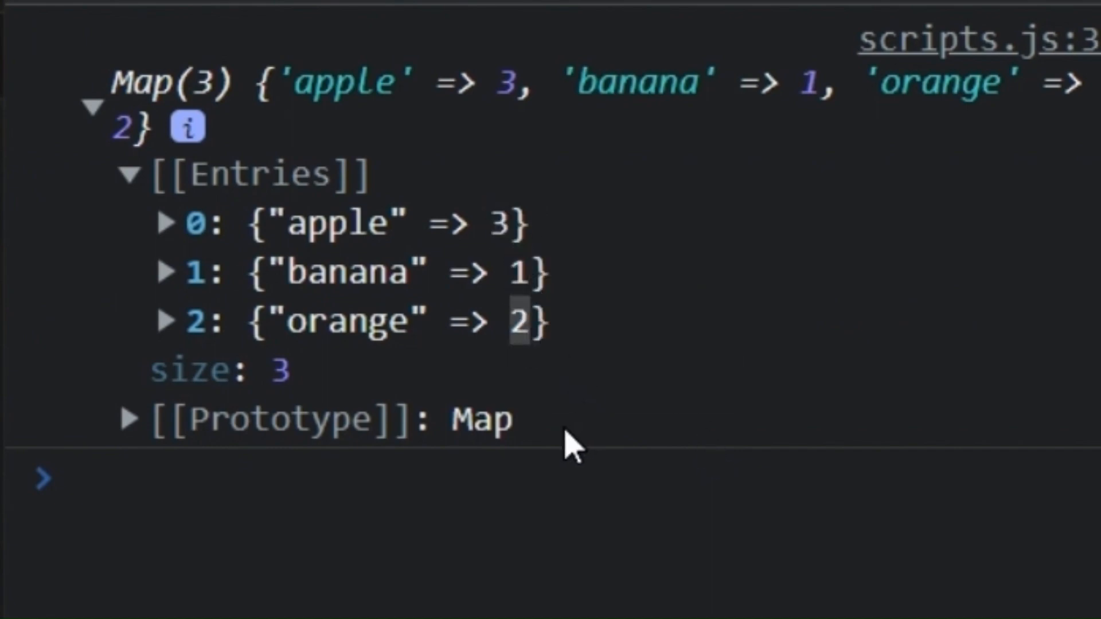
mouse_move(141, 435)
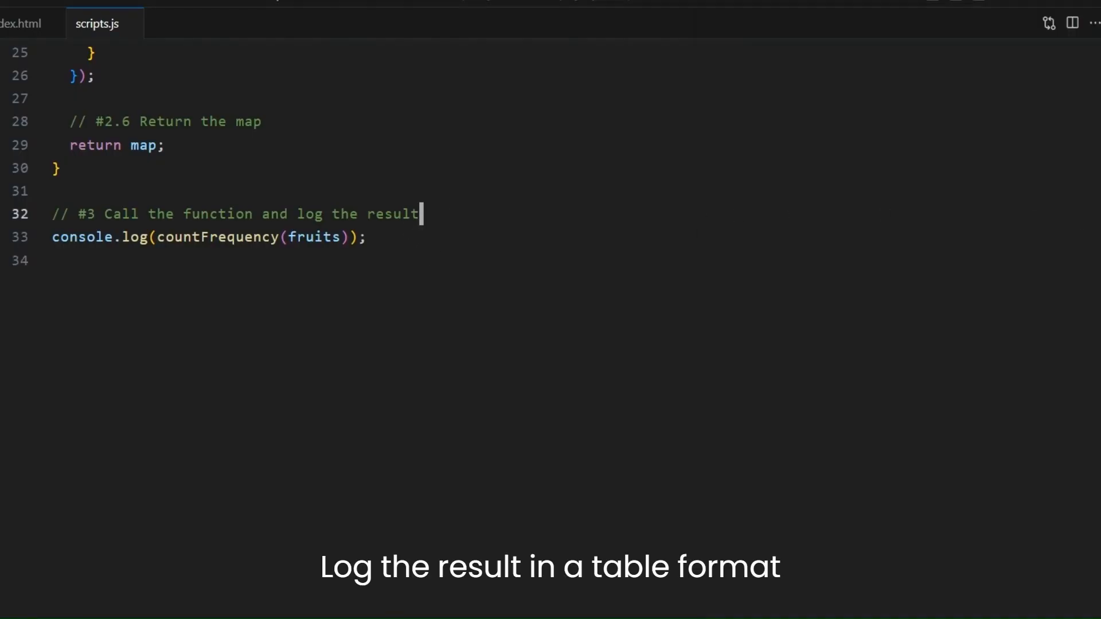
Delete the console.log line and write the '// in a table format' comment in its place
triple_click(209, 237)
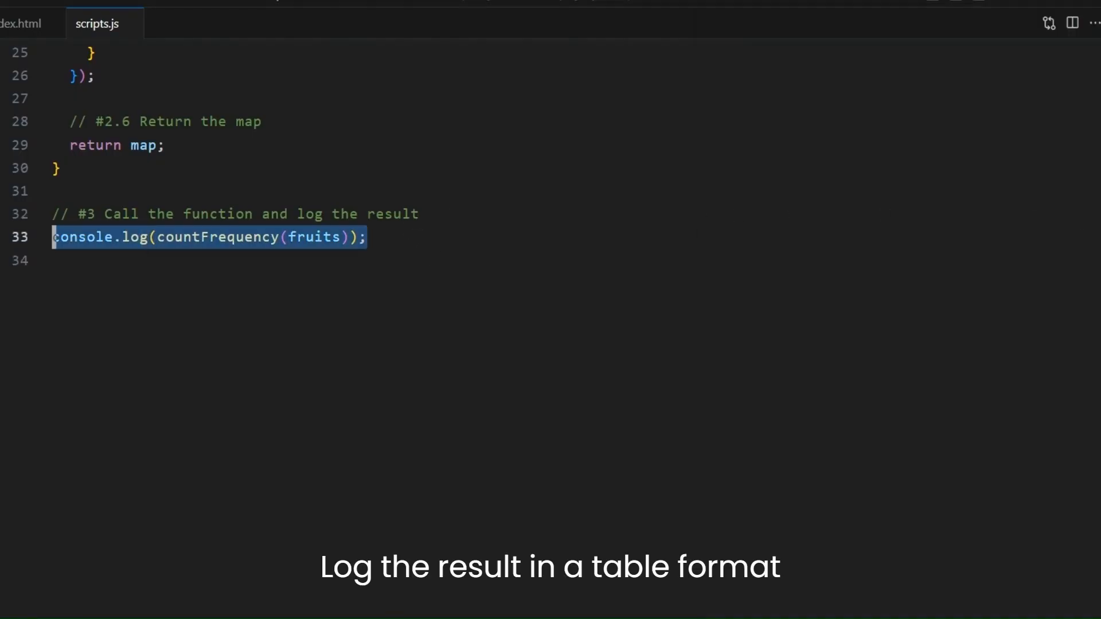
key(Delete)
text(// in)
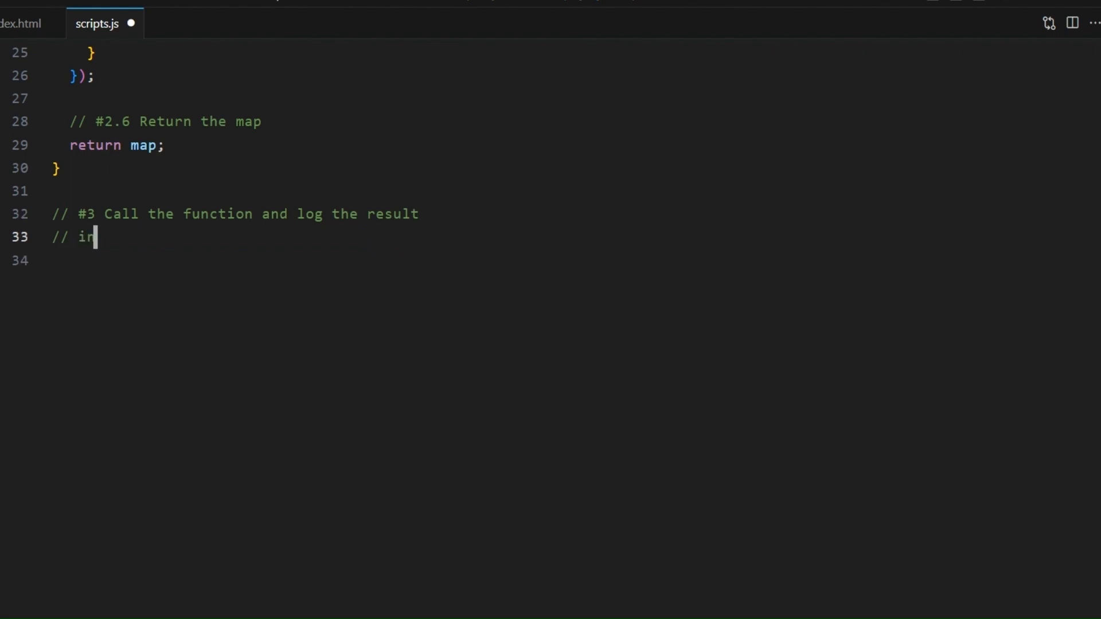
text(a table)
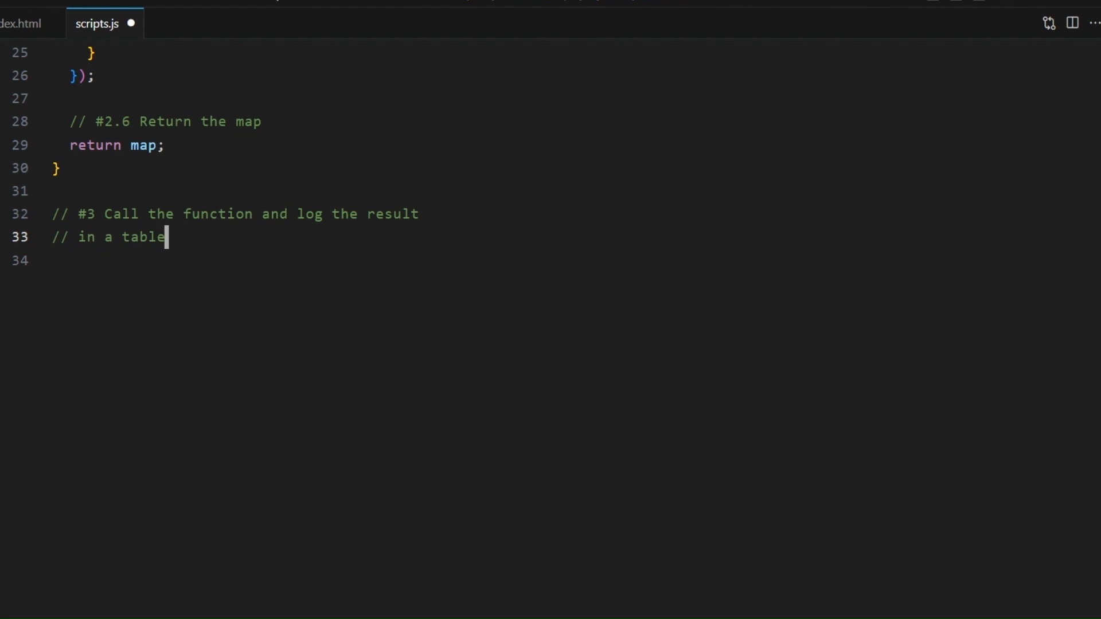
text(form)
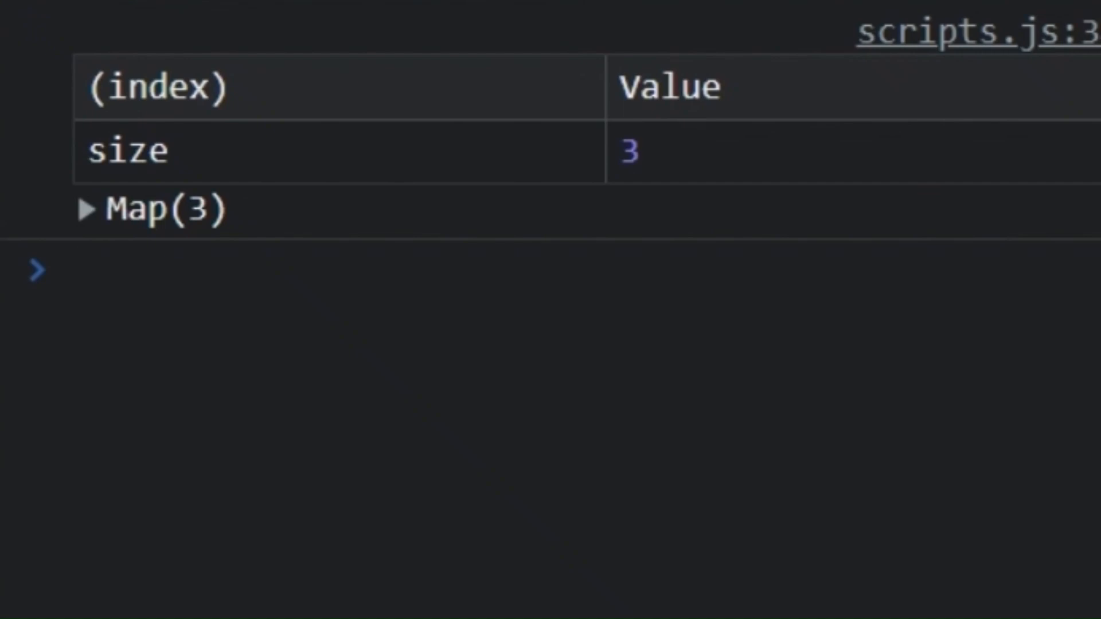
Reload and check the console.table output, which shows only the Map's size 3
click(105, 272)
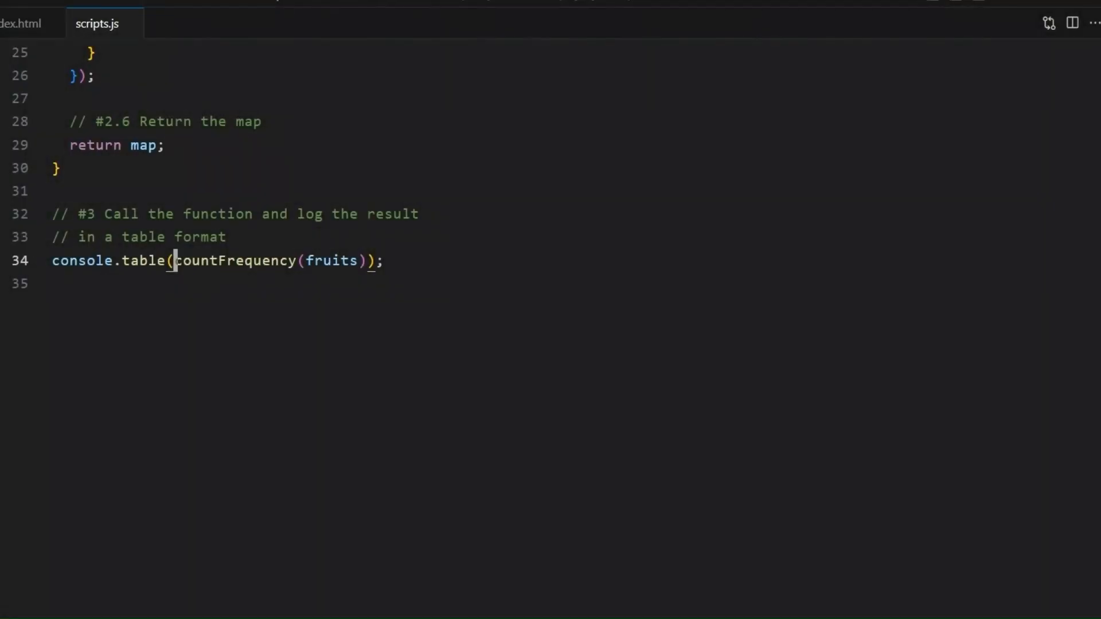
Wrap countFrequency(fruits) in Array.from and sort the console table by count, highest first
double_click(242, 260)
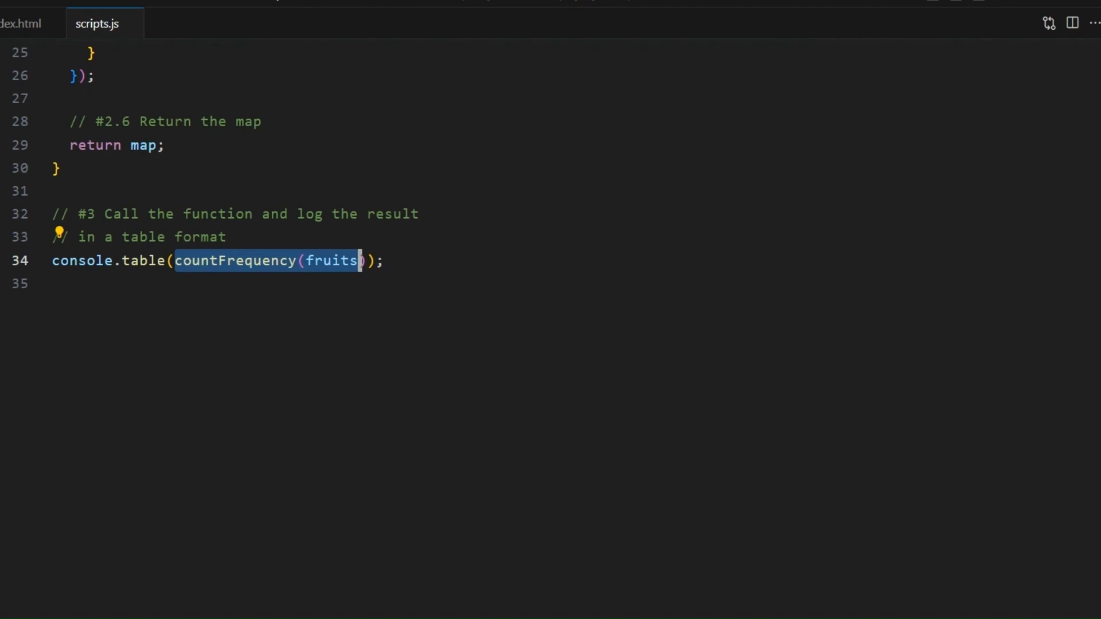
text(A);)
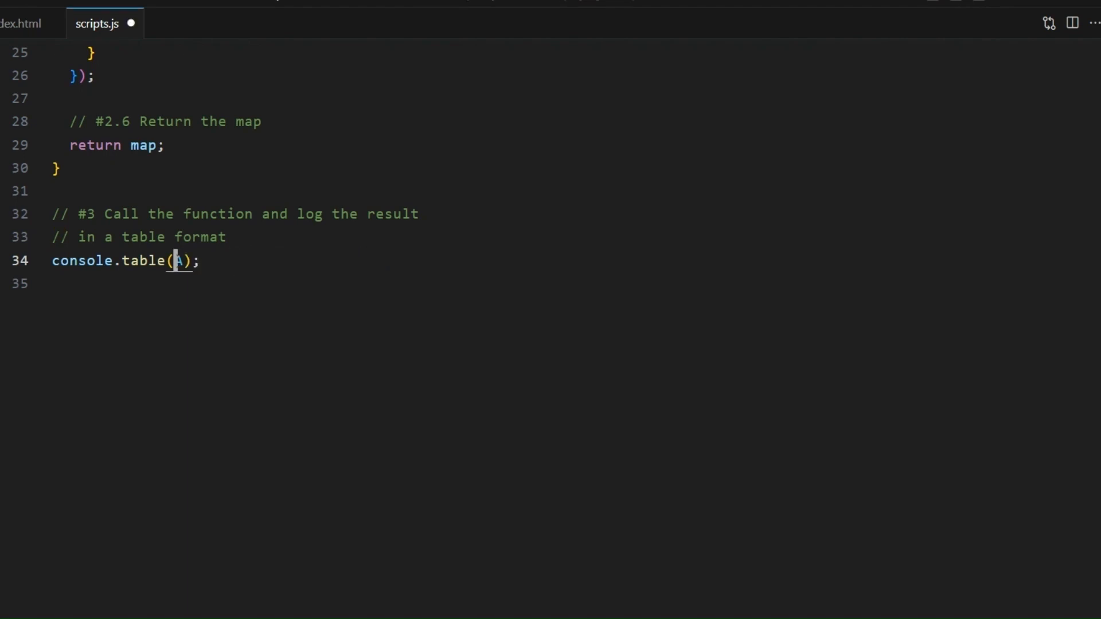
text(Array)
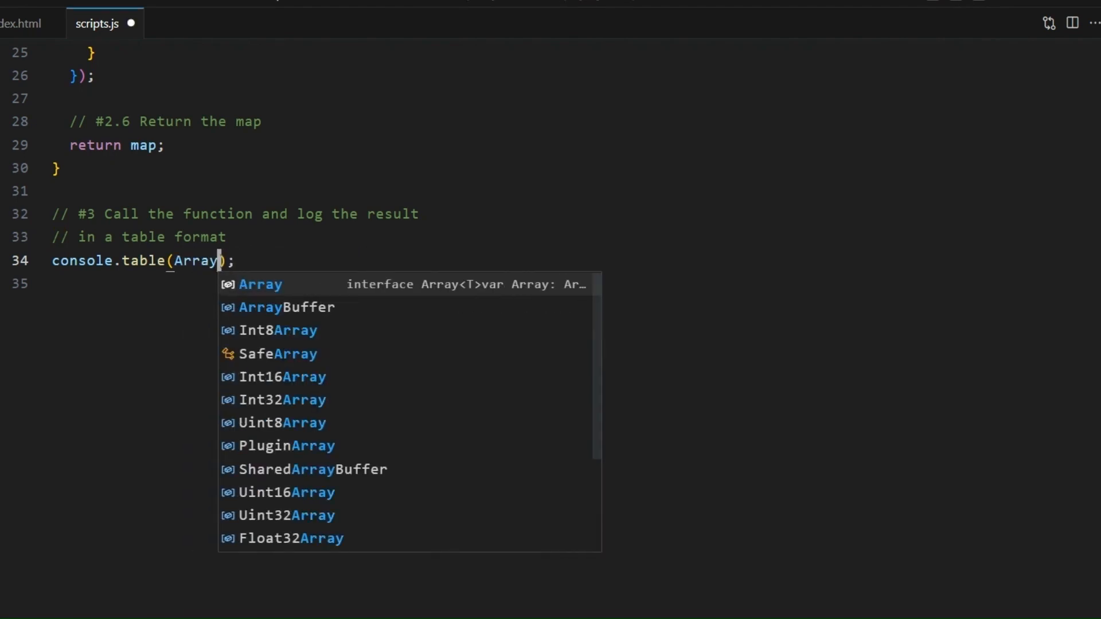
text(.fr)
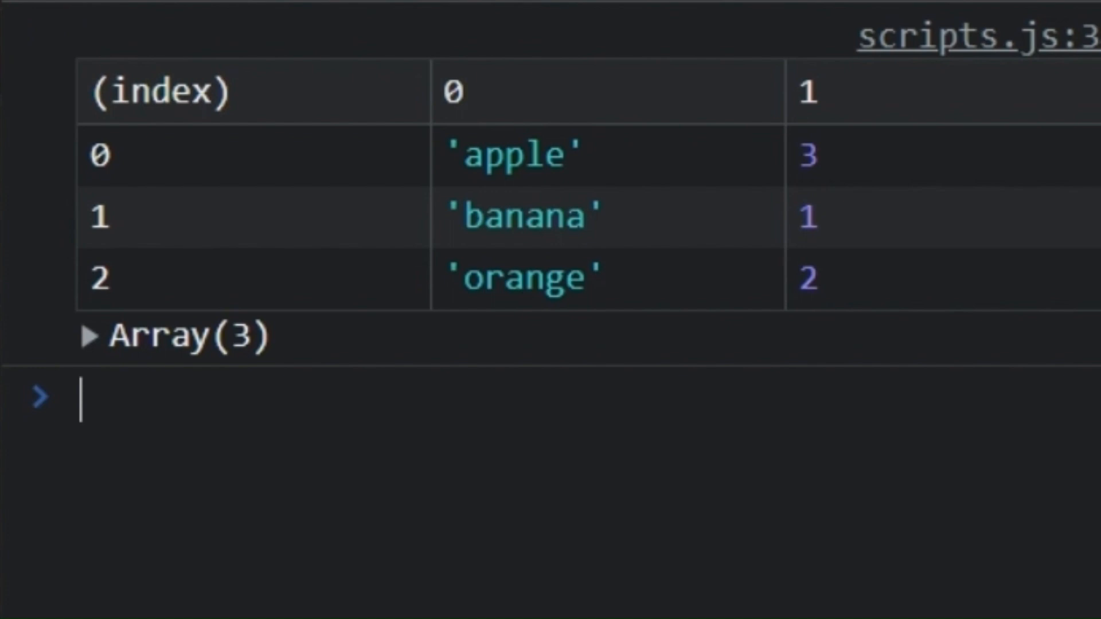
click(807, 91)
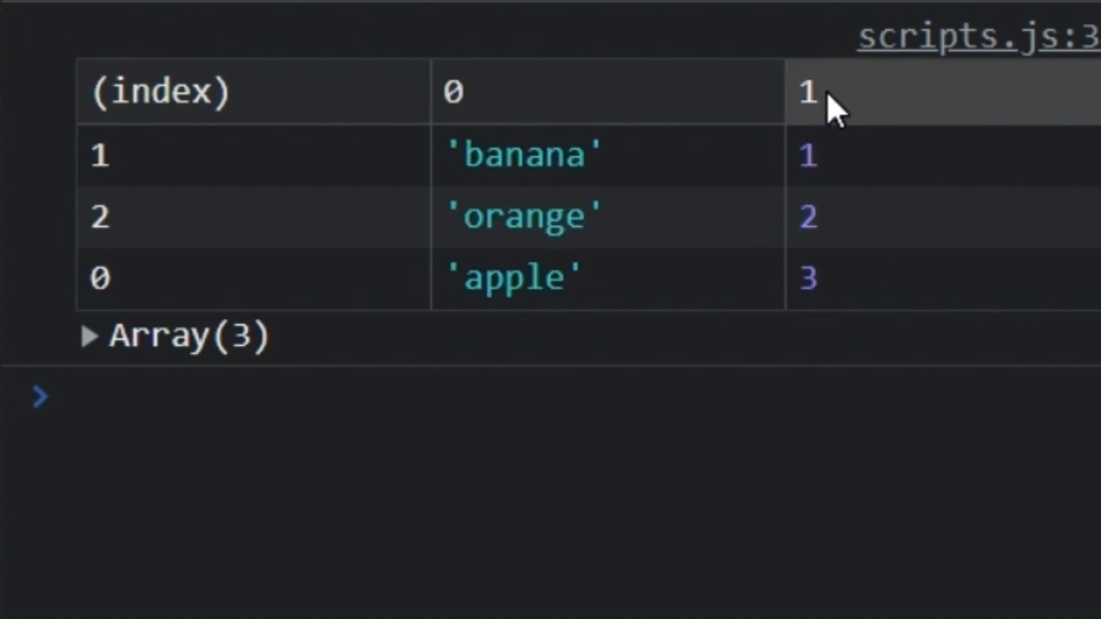
click(808, 92)
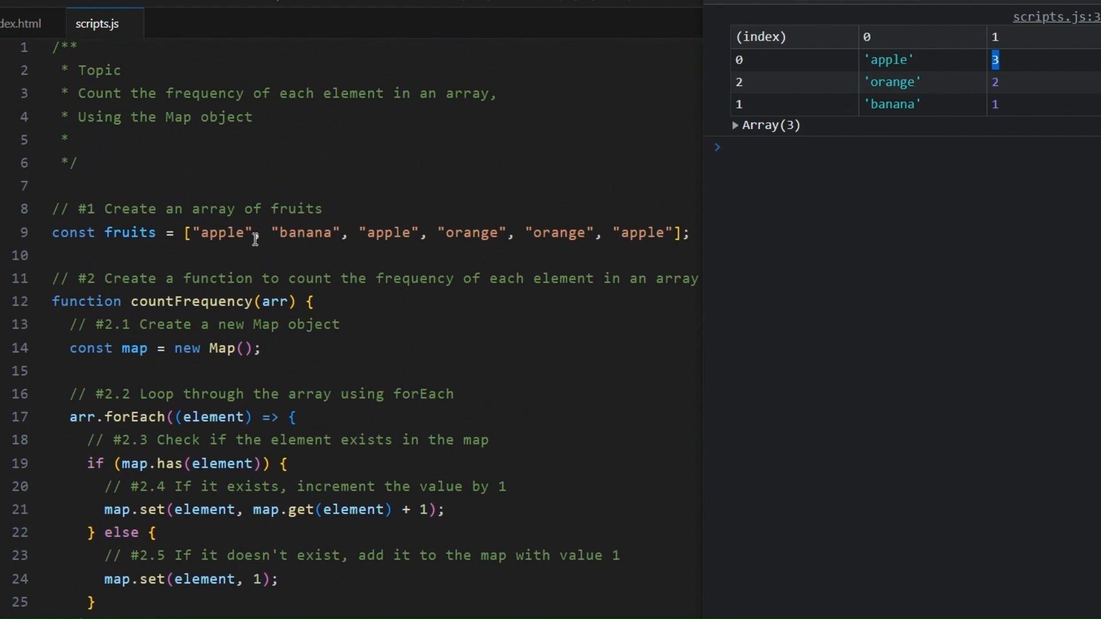
double_click(223, 232)
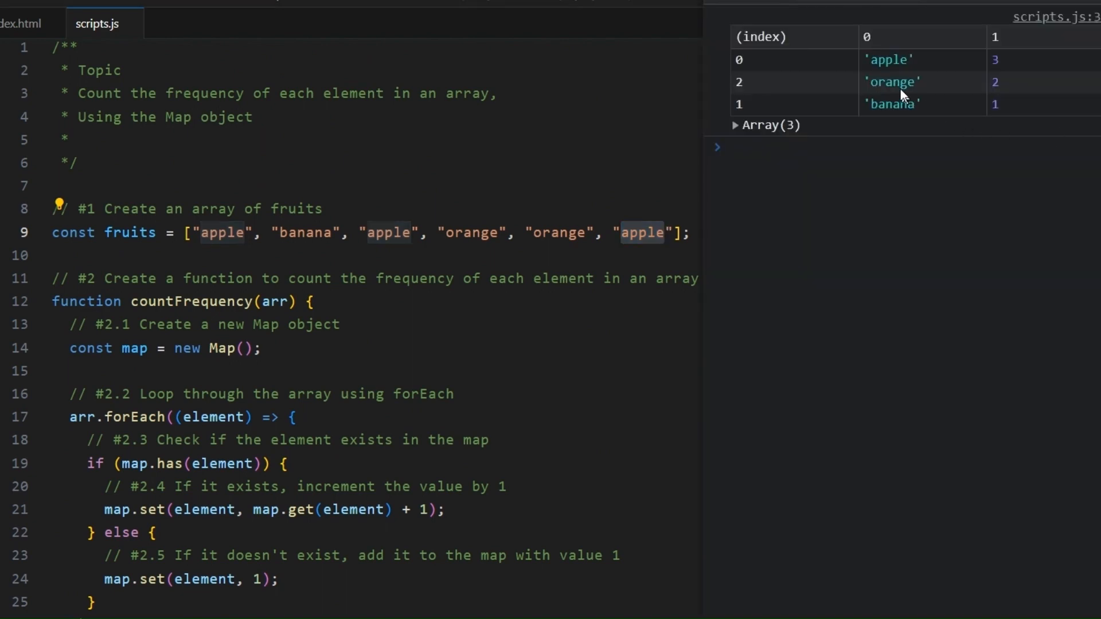
mouse_move(1007, 97)
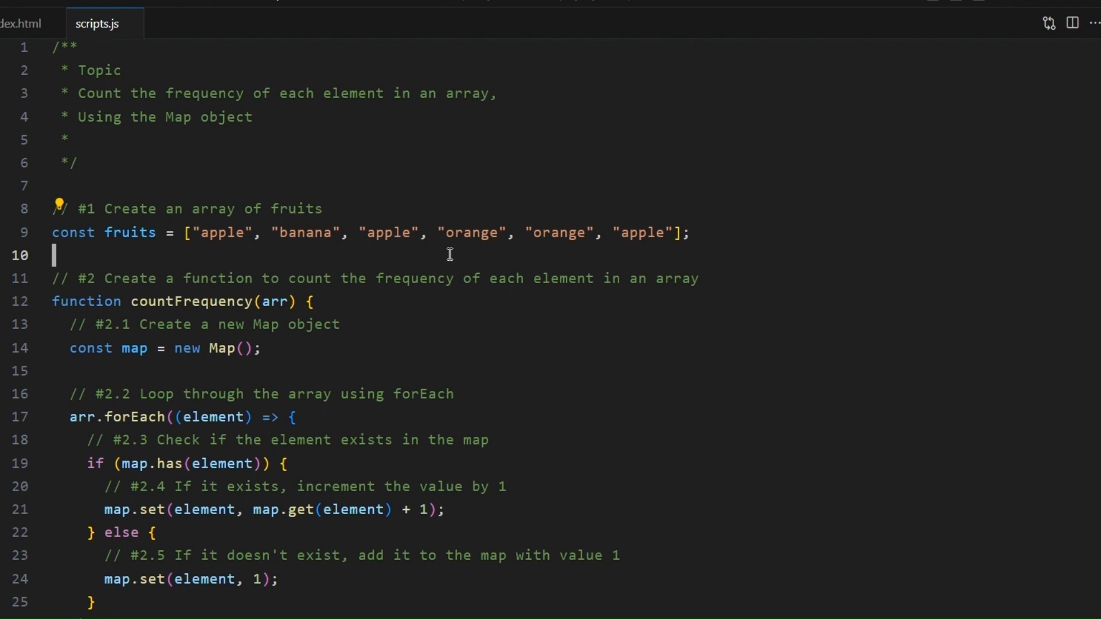
double_click(560, 233)
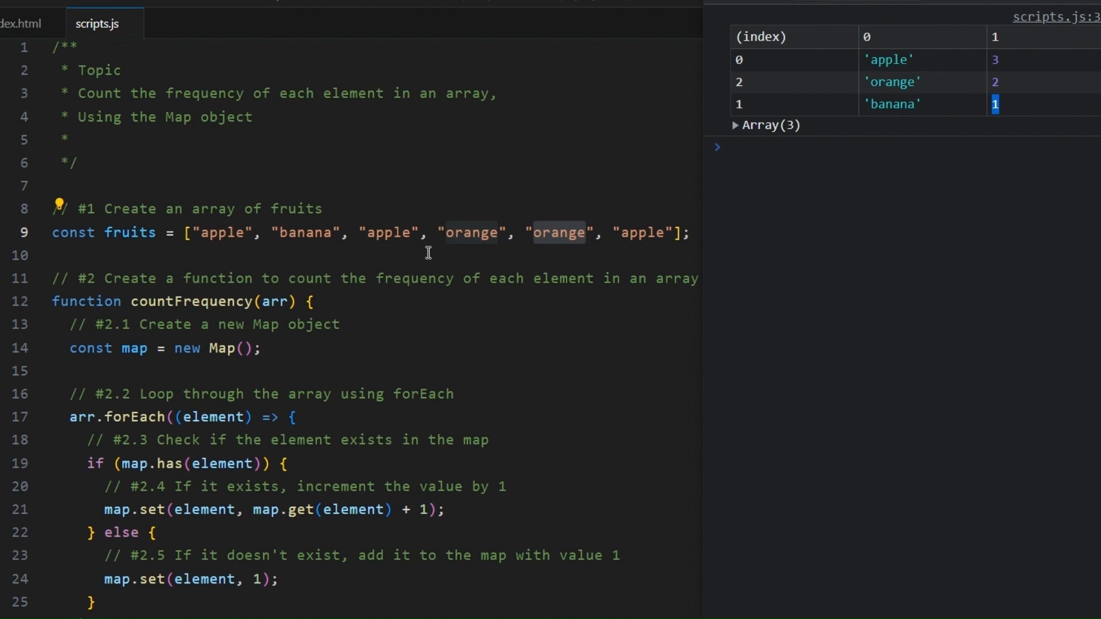
double_click(303, 232)
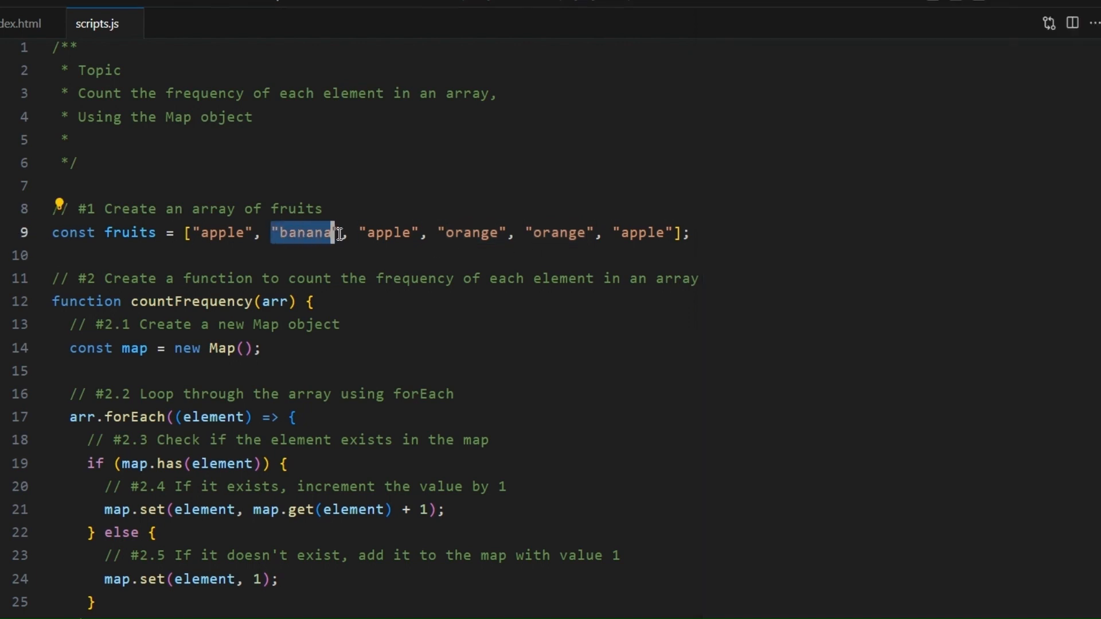